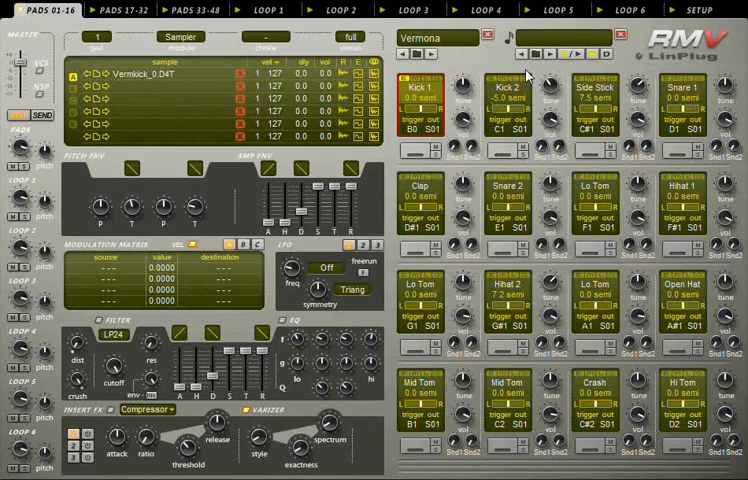
Visit the SETUP page, then return to PADS 01-16 with the sample browser showing.
click(694, 10)
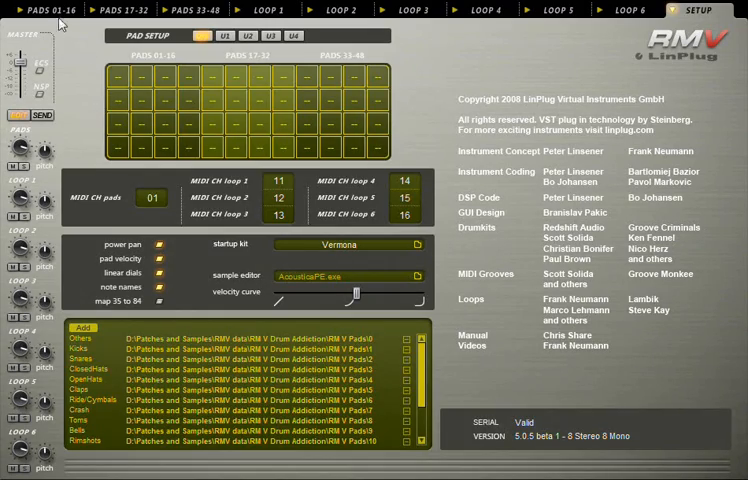
click(32, 10)
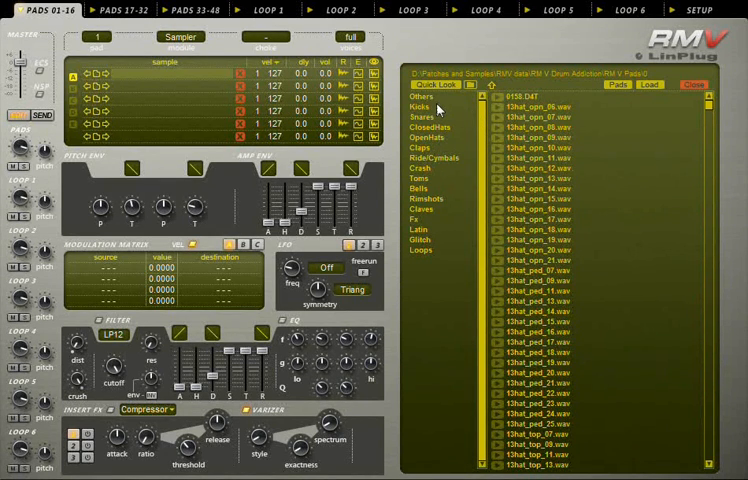
mouse_move(448, 118)
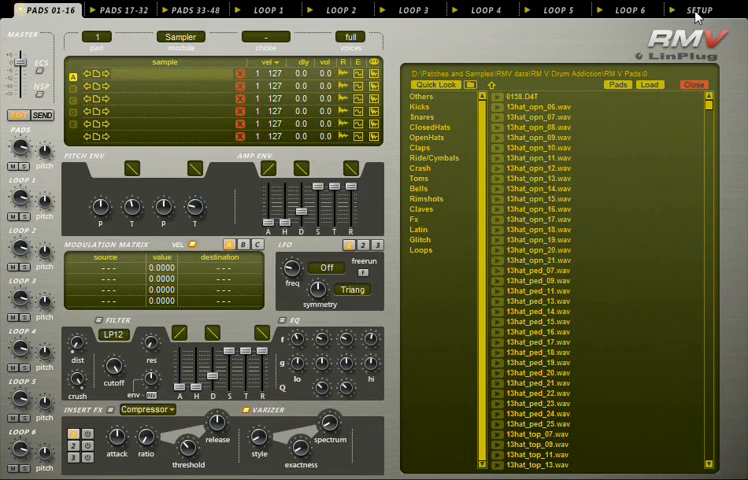
Review the sample category folder paths in SETUP and return to the pads browser.
click(698, 8)
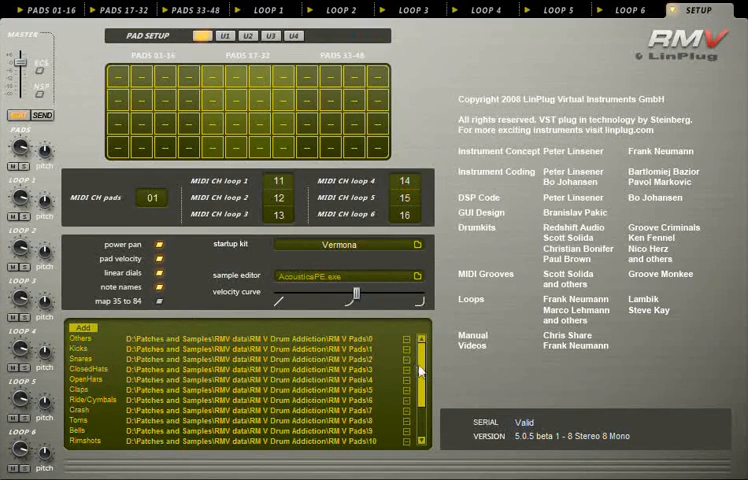
scroll(down, 3)
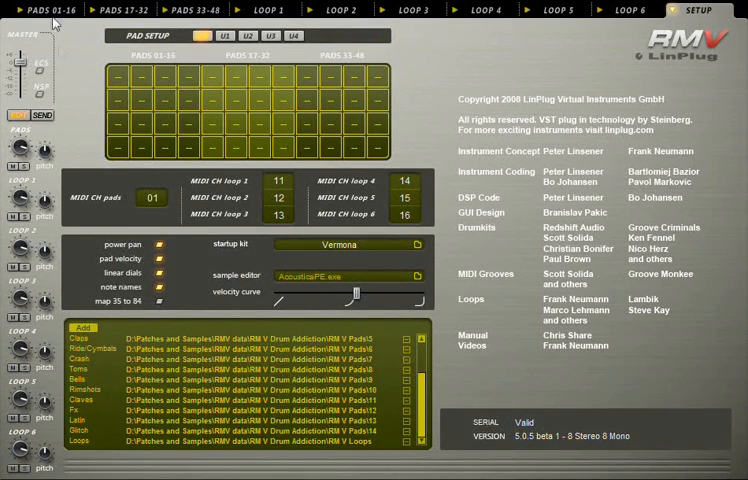
click(38, 10)
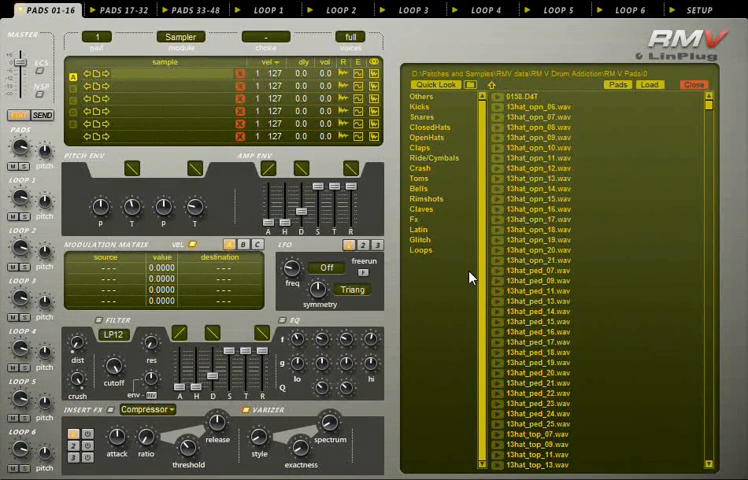
mouse_move(470, 102)
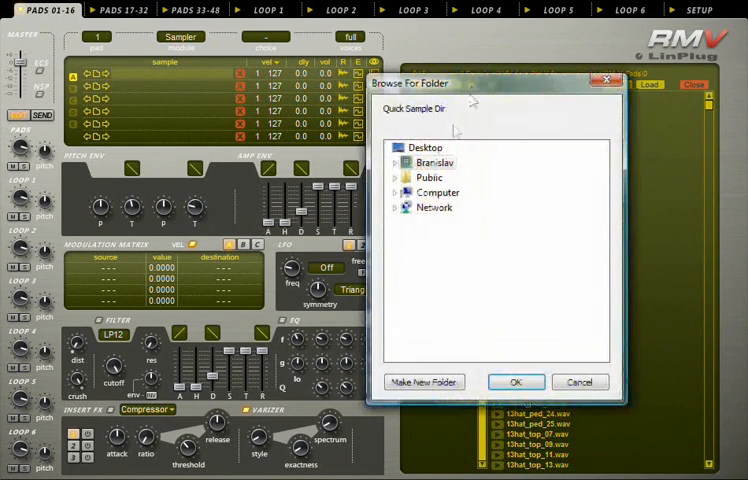
Set Samples > Analogue Drums - Big Mono > Wav as the quick sample directory.
click(404, 192)
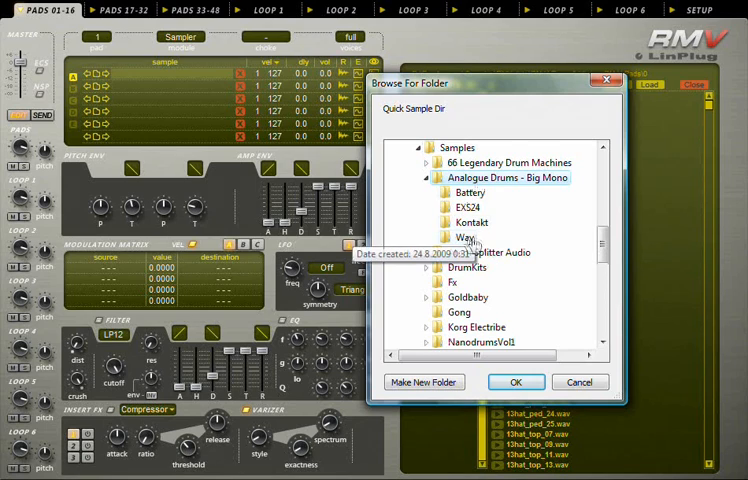
click(466, 236)
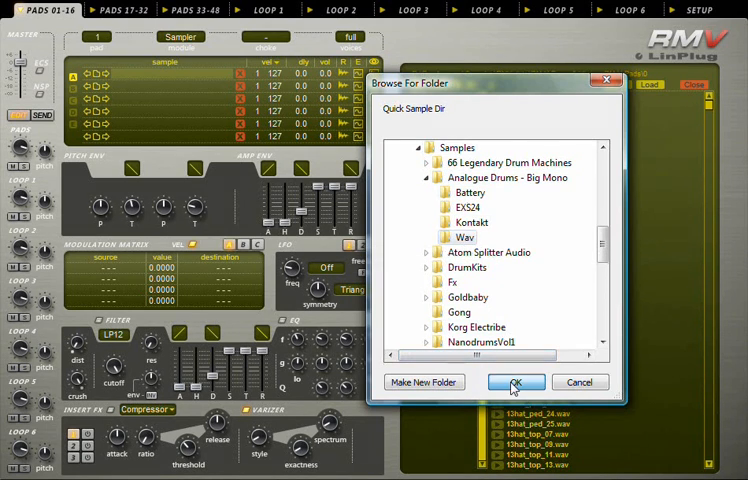
click(514, 382)
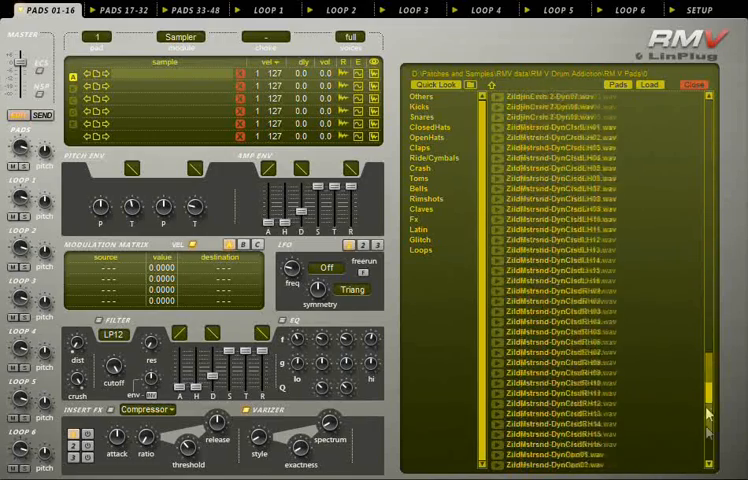
Select the CLudwigKick-Dyn files and load them as layers on the first pad.
scroll(down, 3)
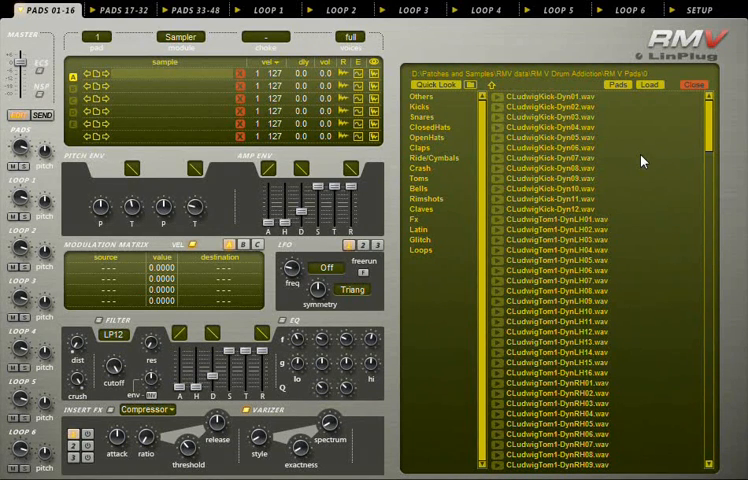
click(550, 98)
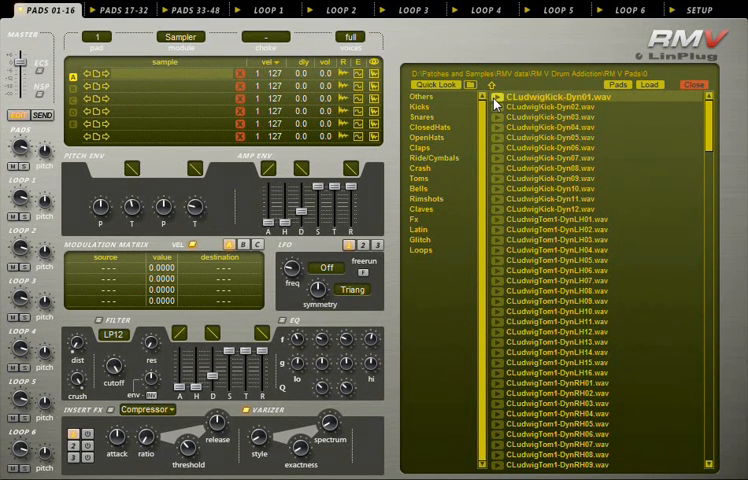
click(580, 116)
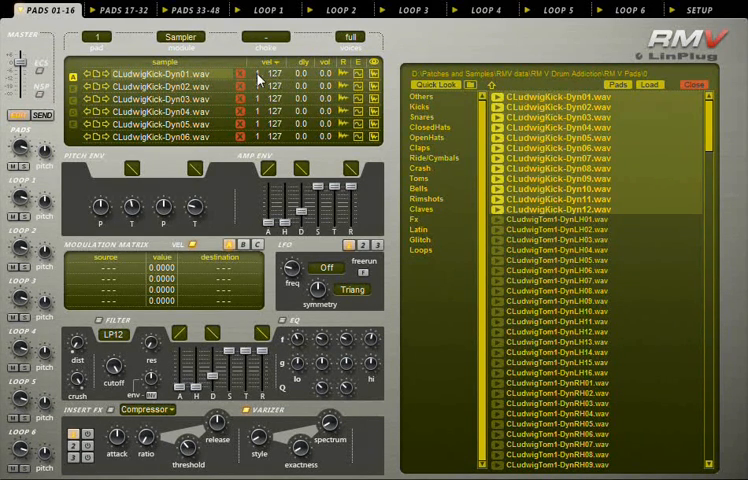
mouse_move(288, 82)
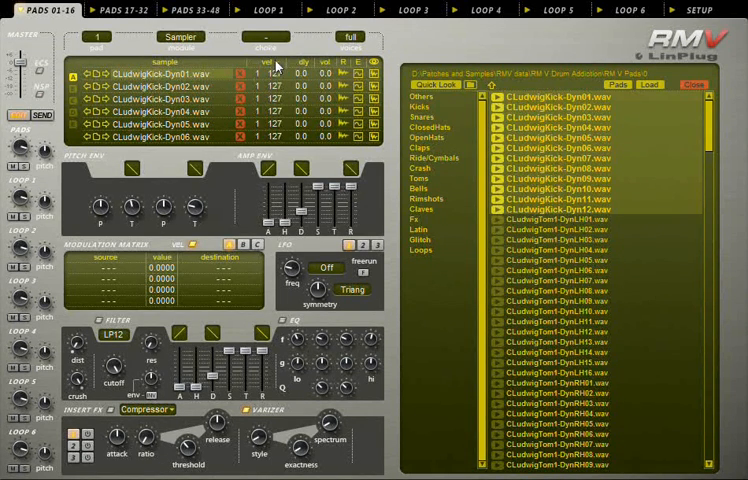
Apply the 'Up Log' velocity distribution to the kick layers.
click(270, 62)
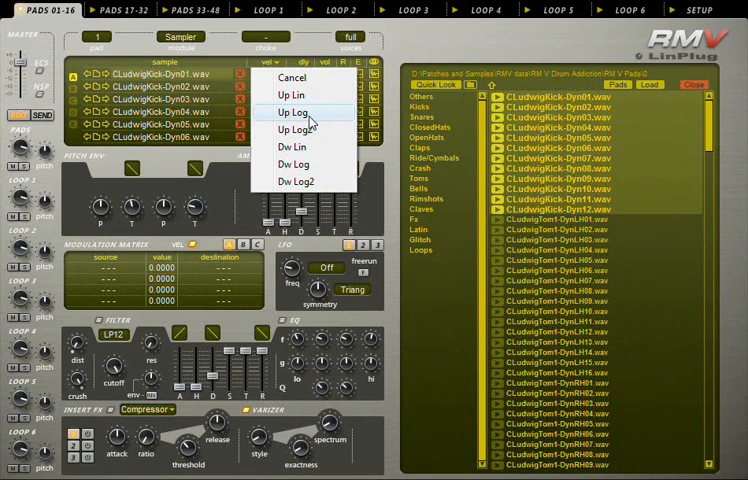
click(292, 112)
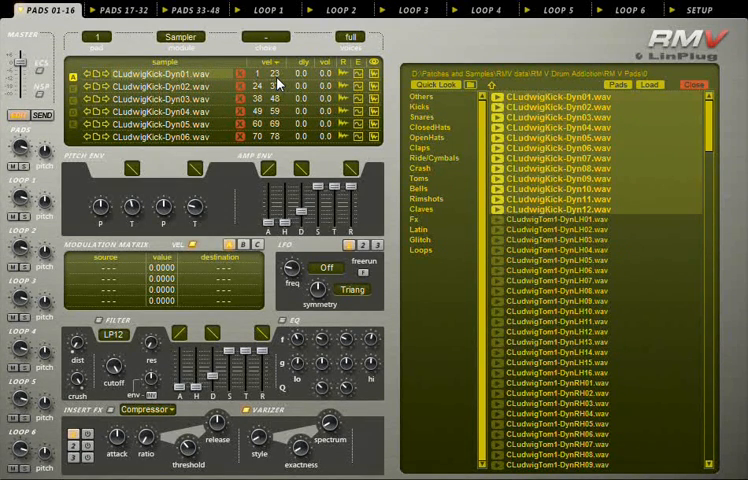
scroll(down, 3)
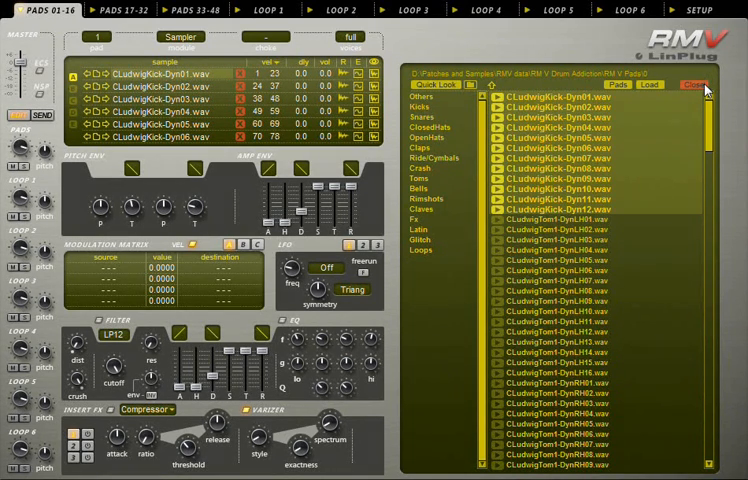
Navigate the browser to the folder listing CLudwigKick and CLudwigTom1 WAV files.
click(694, 84)
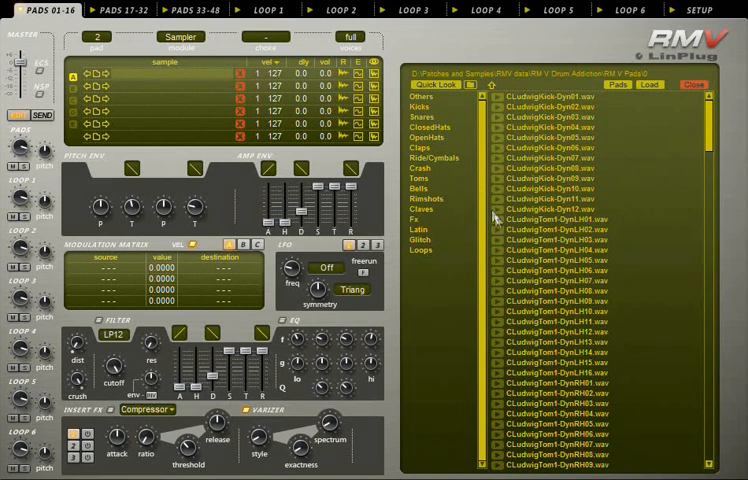
click(568, 228)
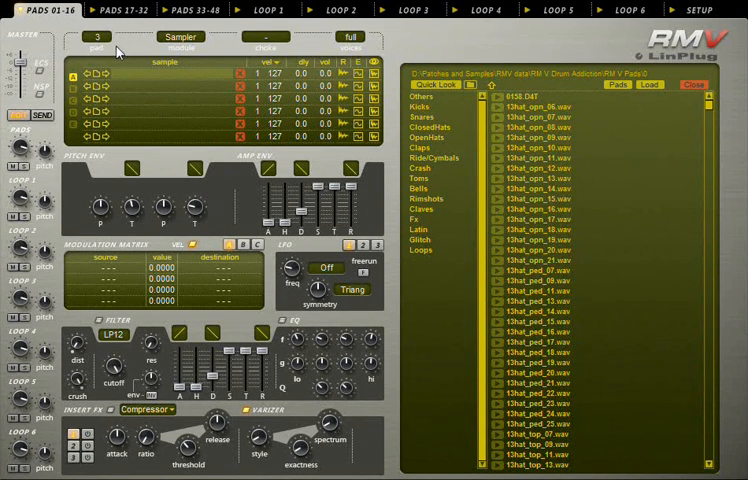
mouse_move(438, 90)
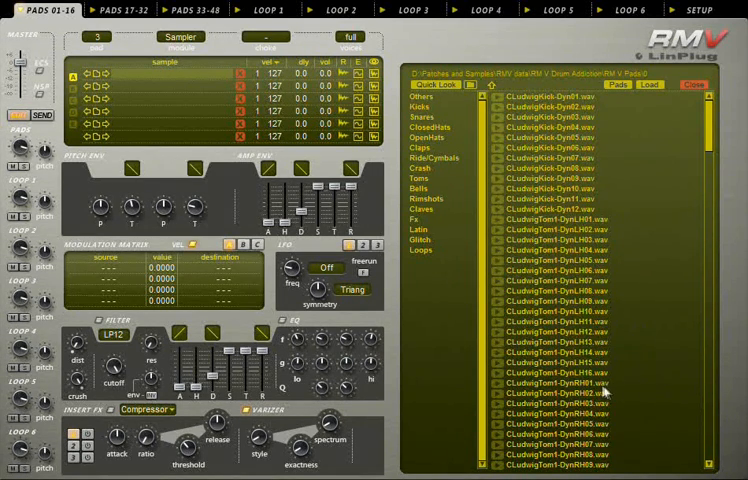
scroll(down, 3)
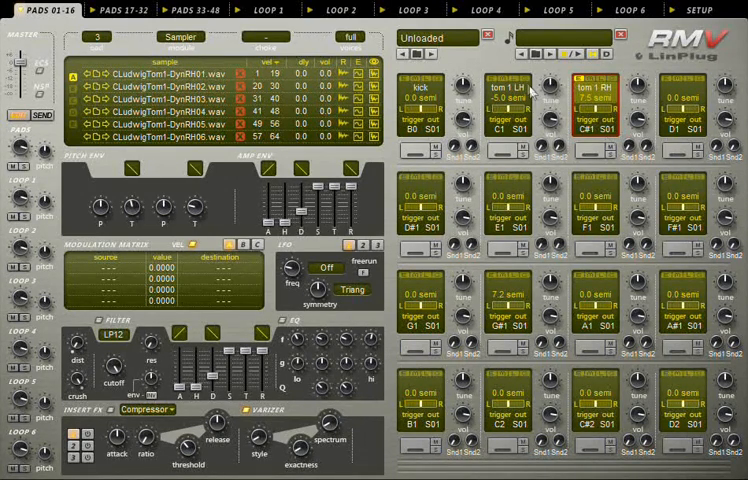
Select the tom pad to review its Ludwig tom sample layers.
click(504, 90)
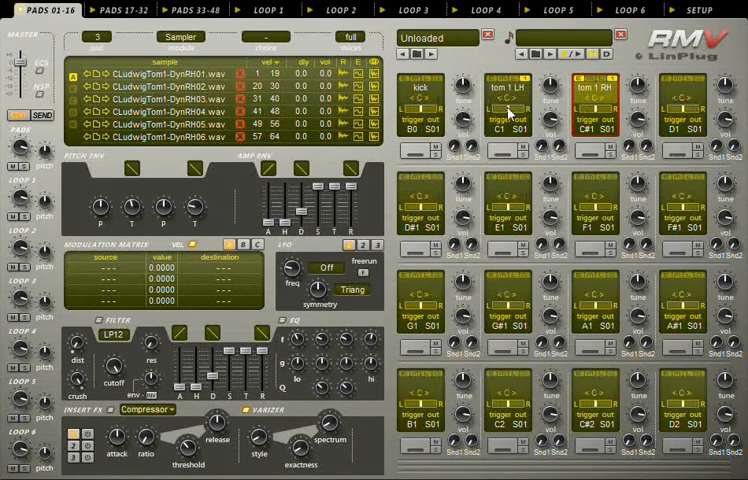
click(516, 90)
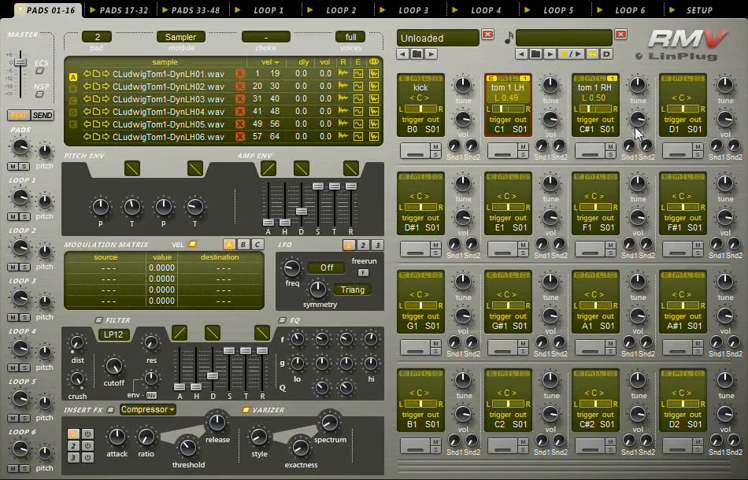
click(596, 96)
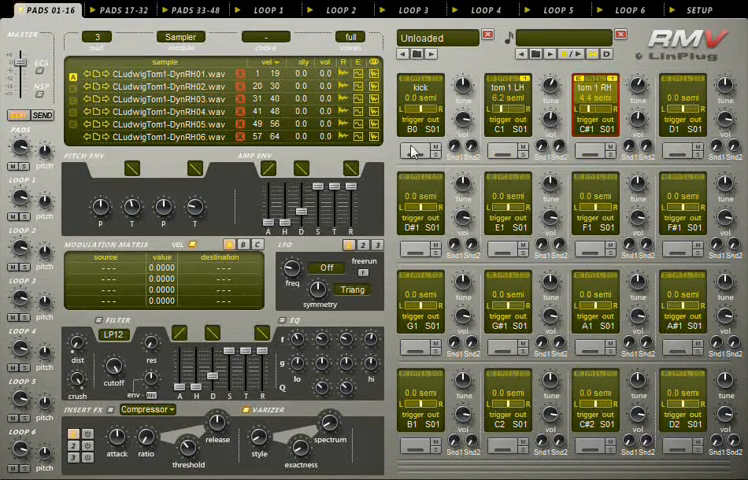
Check the kick pad's samples and bring up the kit Library panel.
click(422, 98)
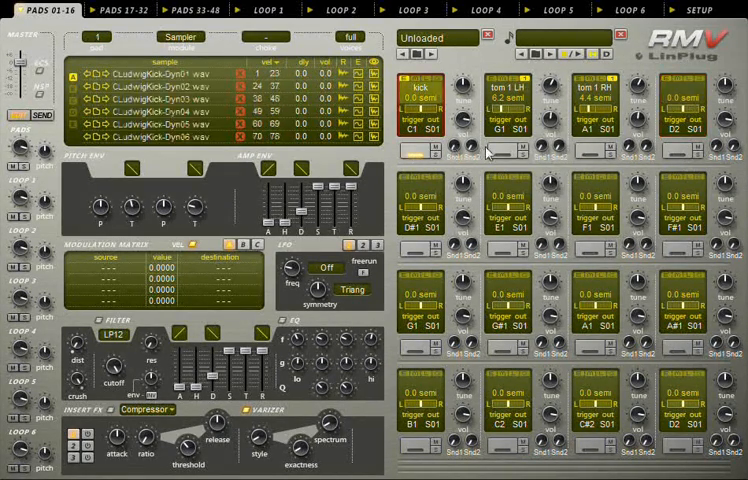
click(596, 110)
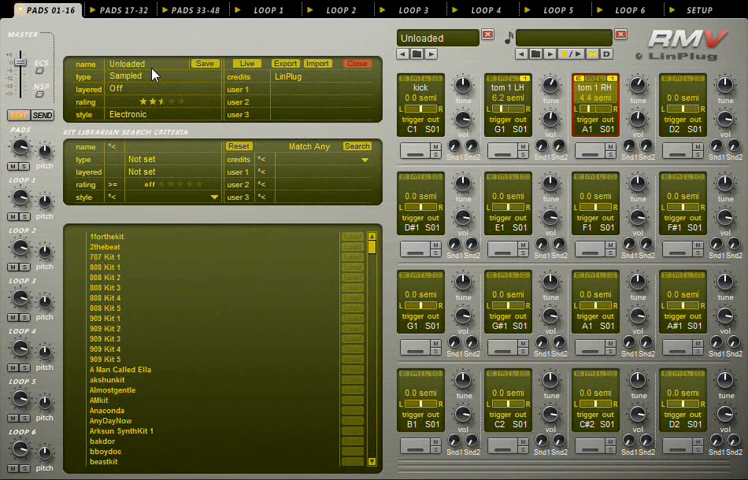
Name the kit big mono, add acoustic style and credits, and enter big mono as the library search term.
click(156, 64)
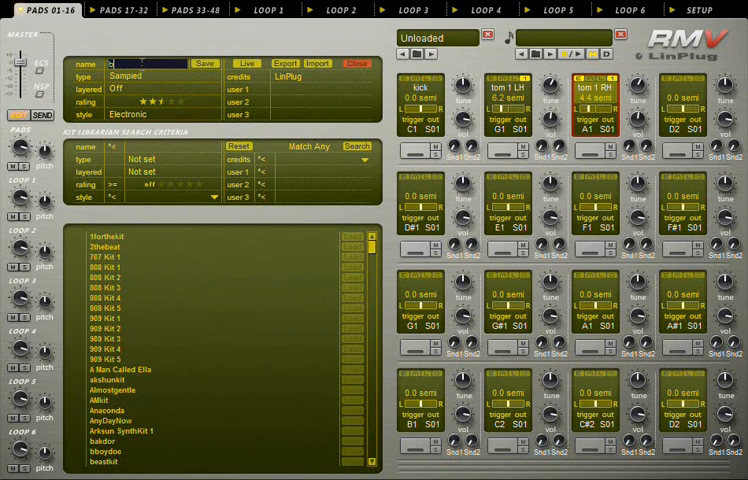
text(big moni)
click(324, 76)
text(www.analogue)
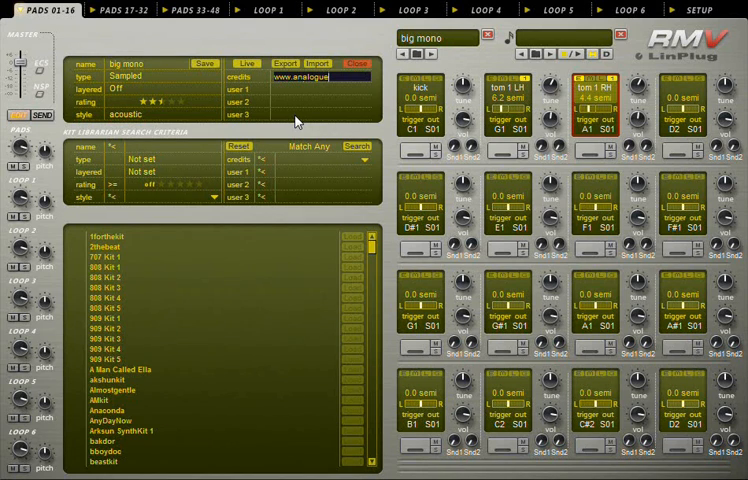
text(drums.co)
click(322, 90)
text(great)
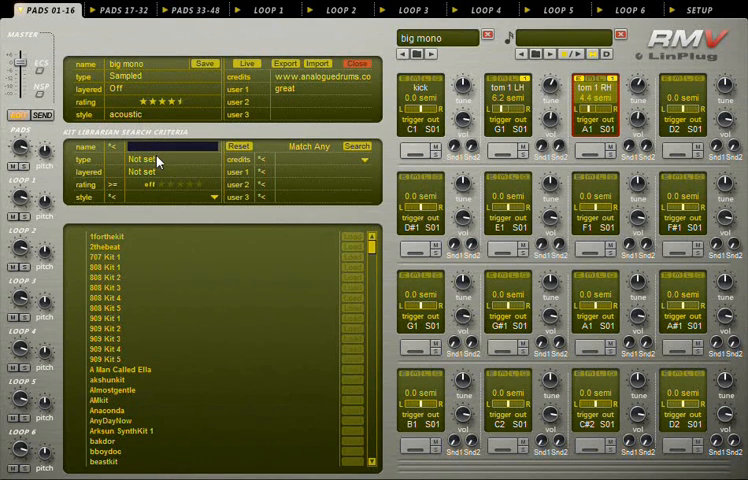
text(big mono)
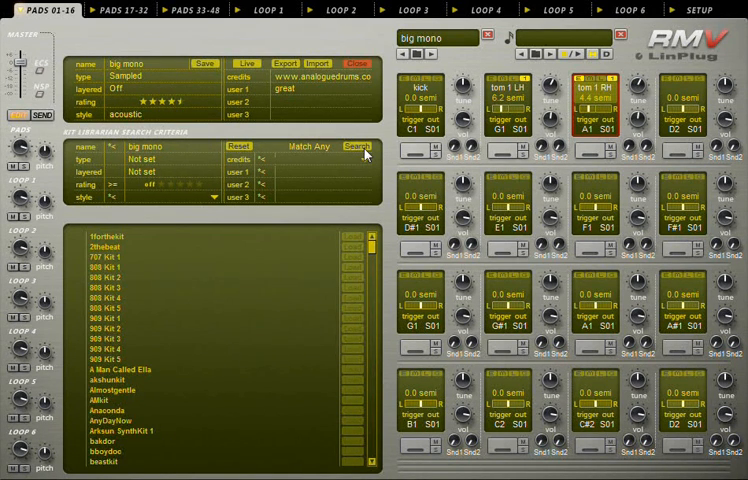
Search and load the Big Mono kit, then check PADS 17-32 and return to PADS 01-16.
click(356, 146)
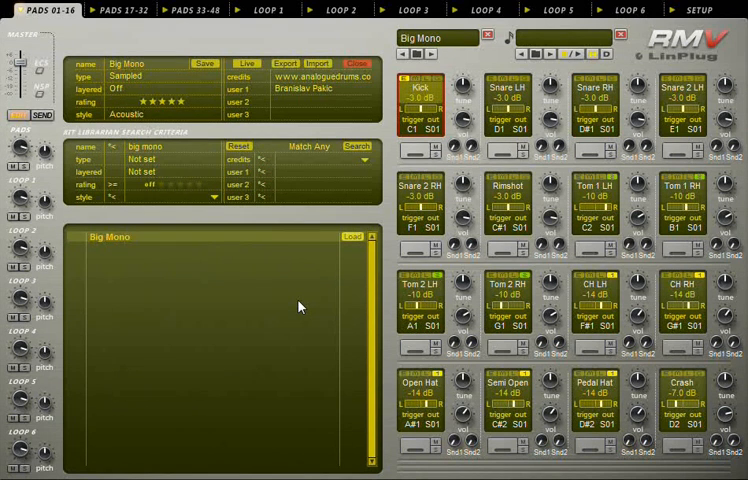
mouse_move(368, 74)
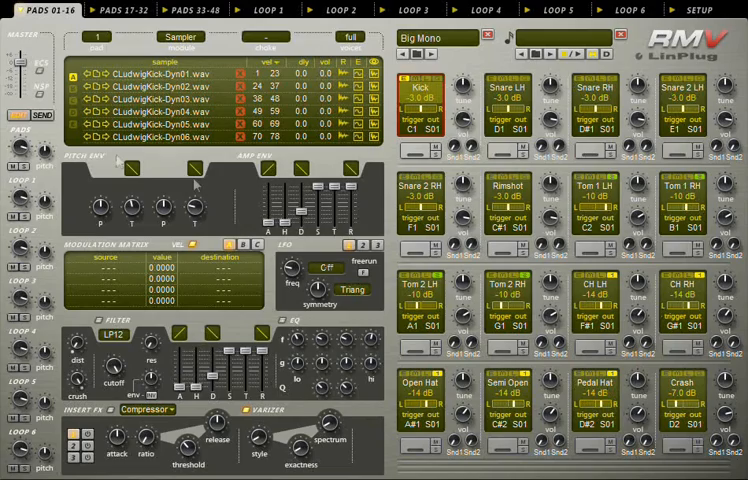
click(118, 10)
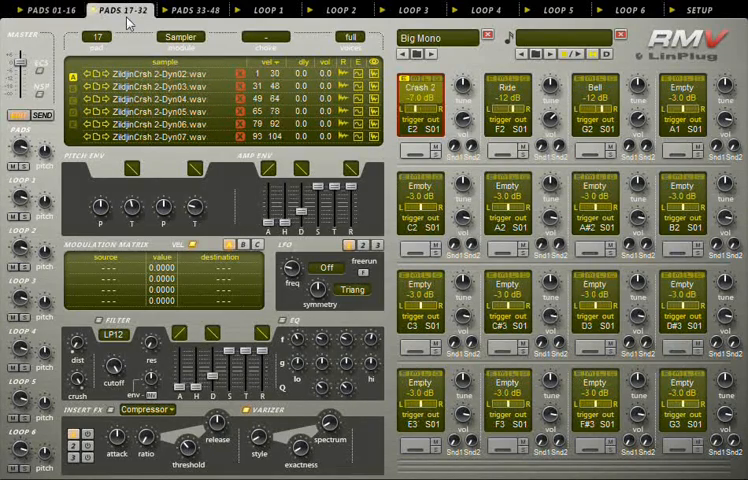
click(48, 8)
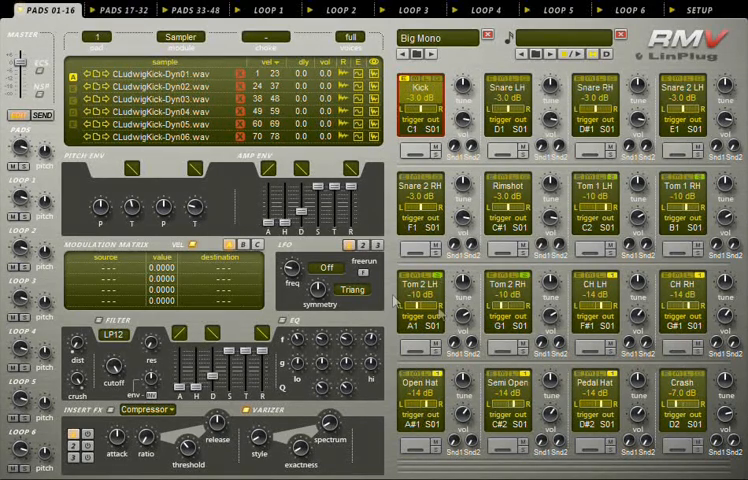